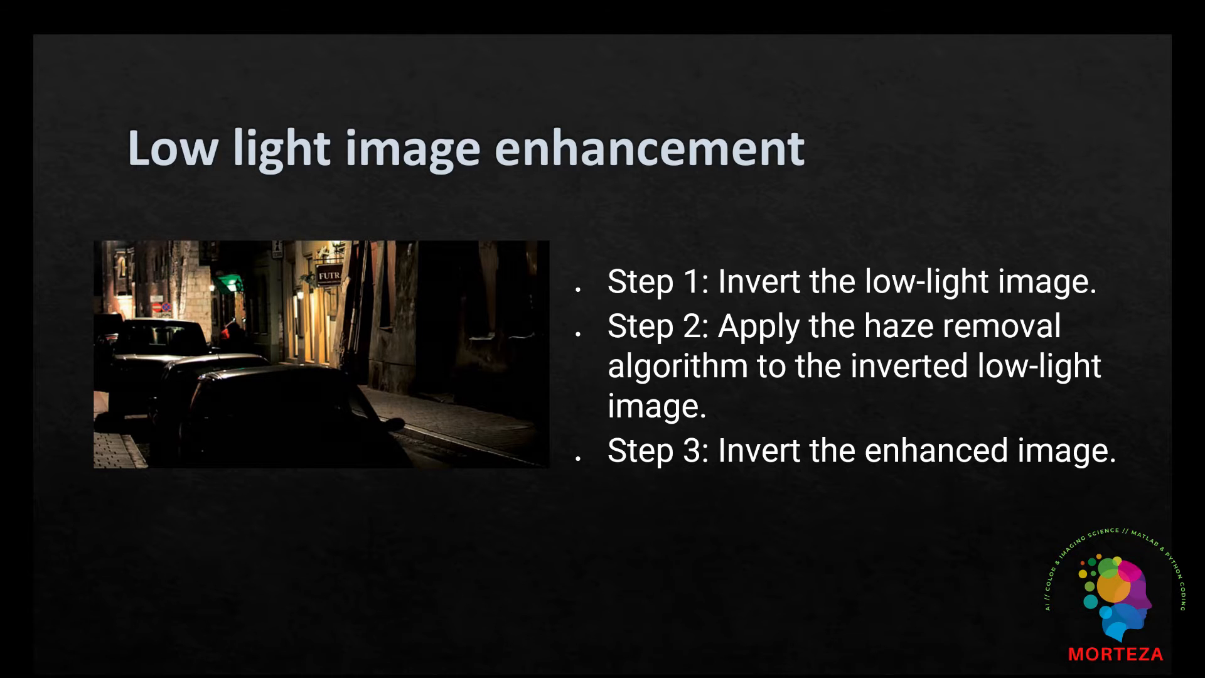
Step: Close the New folder window showing the three dark input images
key("Right")
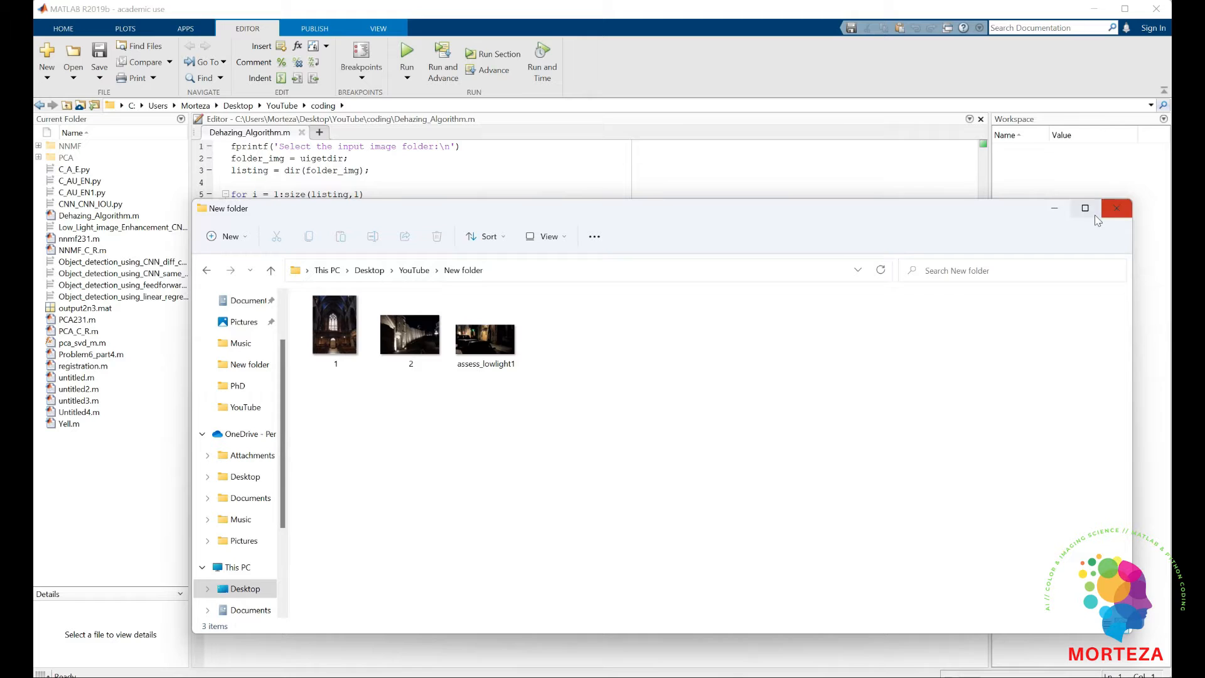
left_click(1116, 208)
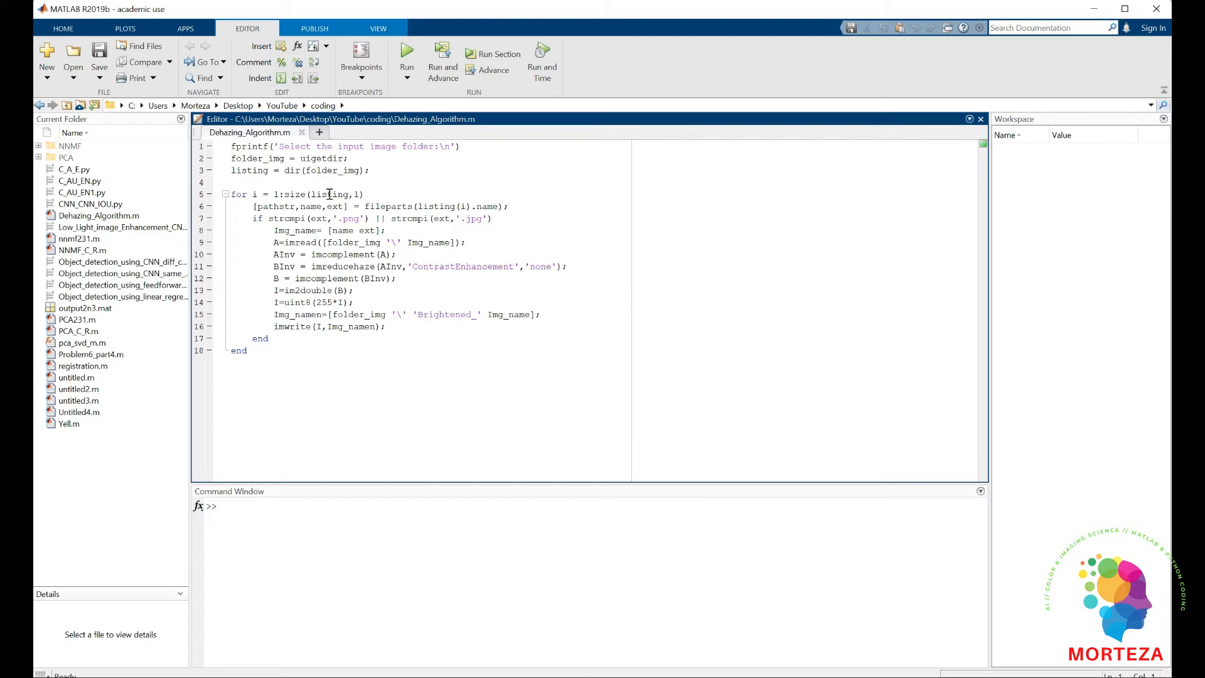
mouse_move(390, 222)
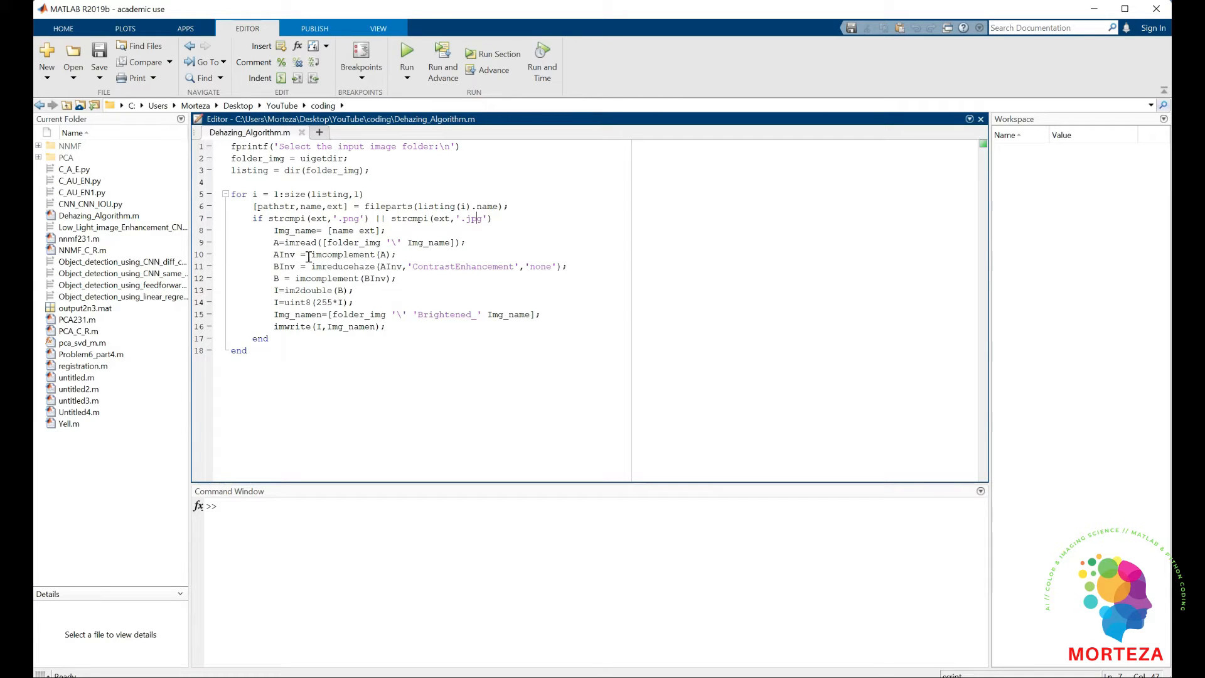
mouse_move(367, 247)
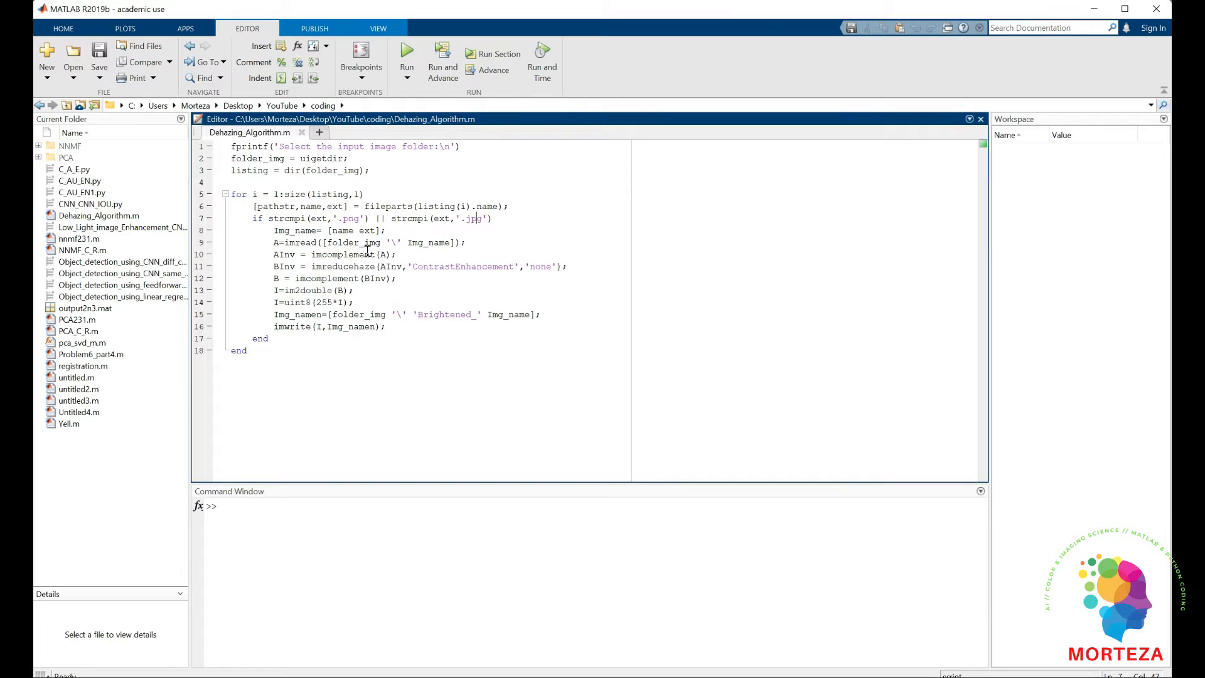
mouse_move(355, 266)
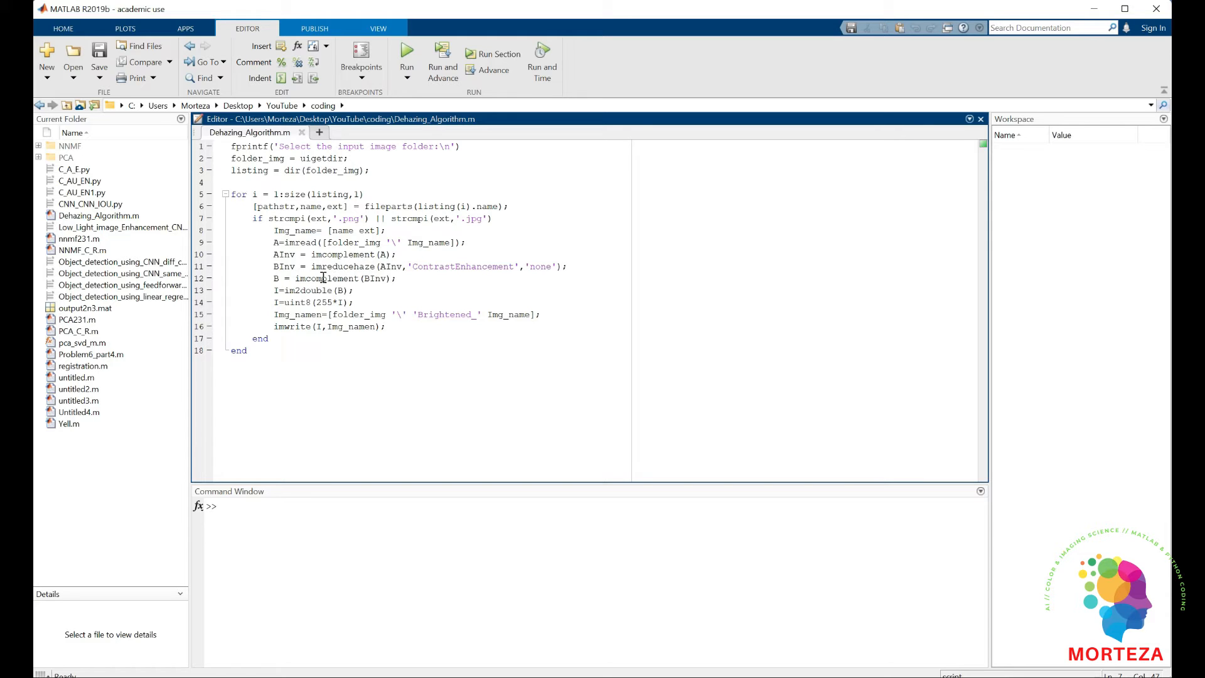
mouse_move(336, 278)
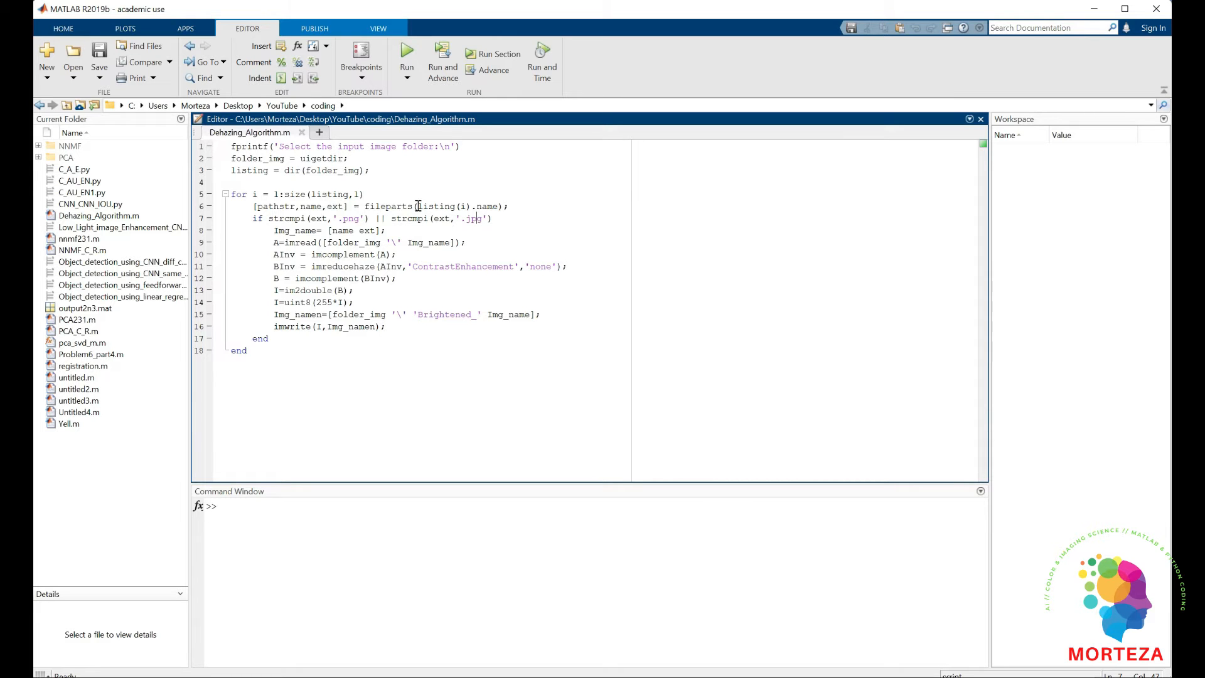
Step: Run the Dehazing_Algorithm script from the Editor
left_click(407, 52)
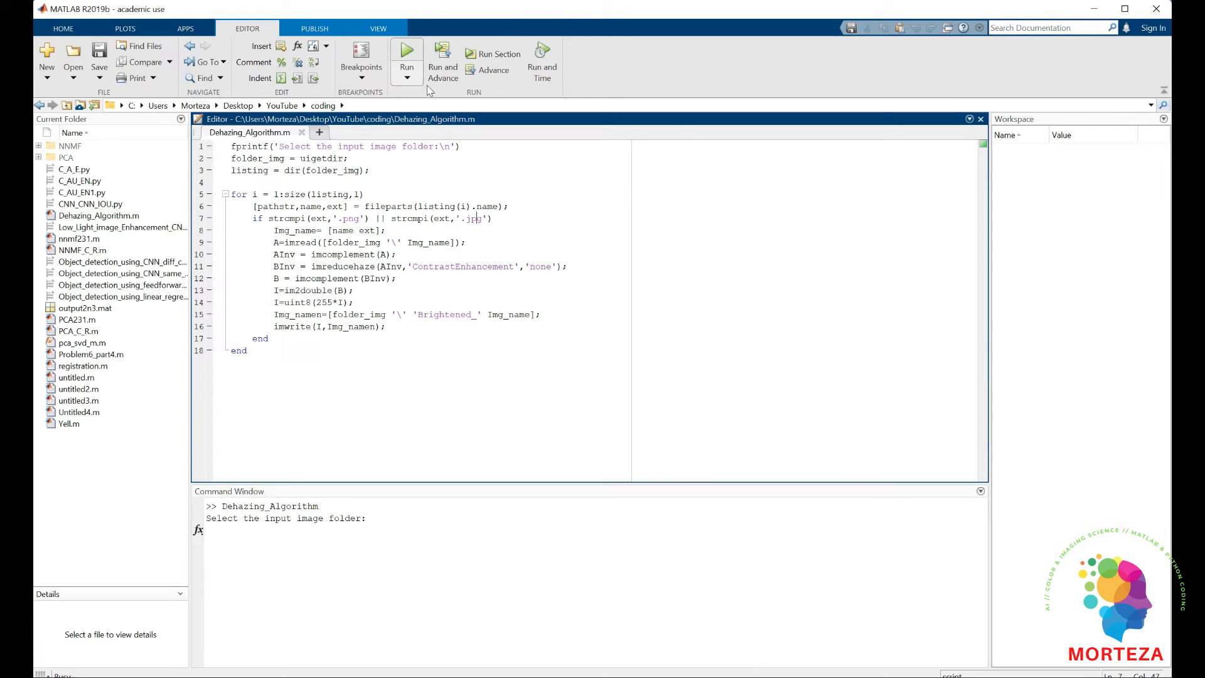
Step: Choose 'New folder' as the input folder, then bring the image folder back into view
left_click(406, 49)
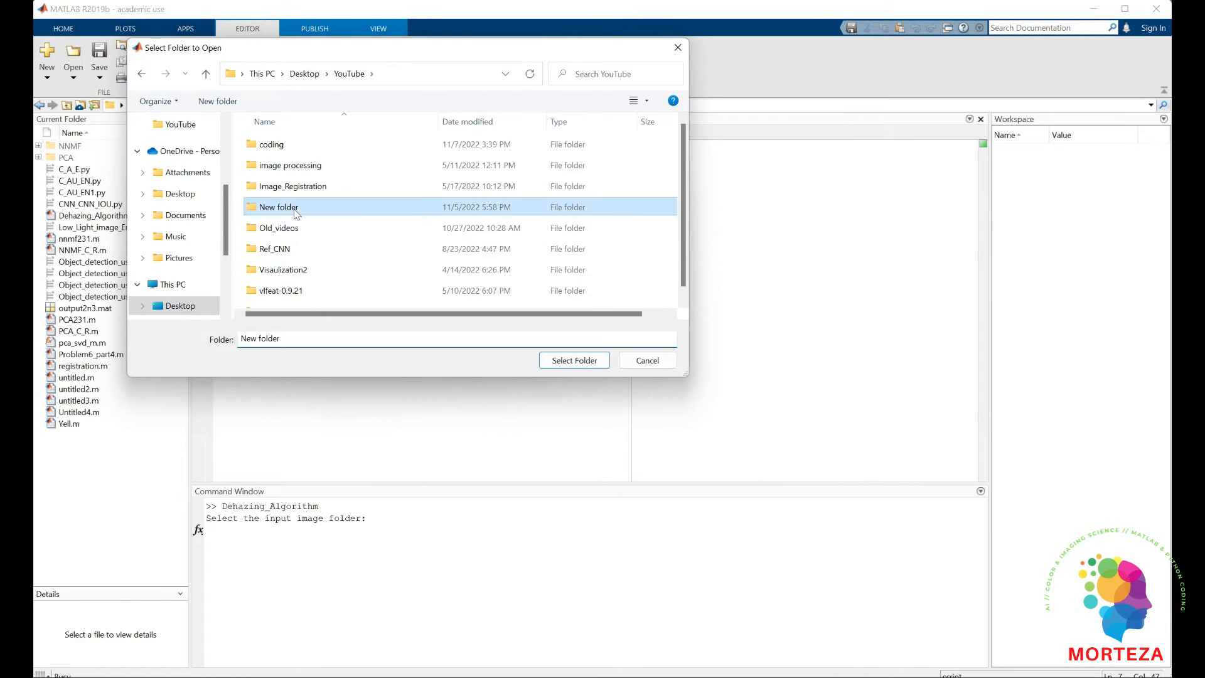
left_click(574, 360)
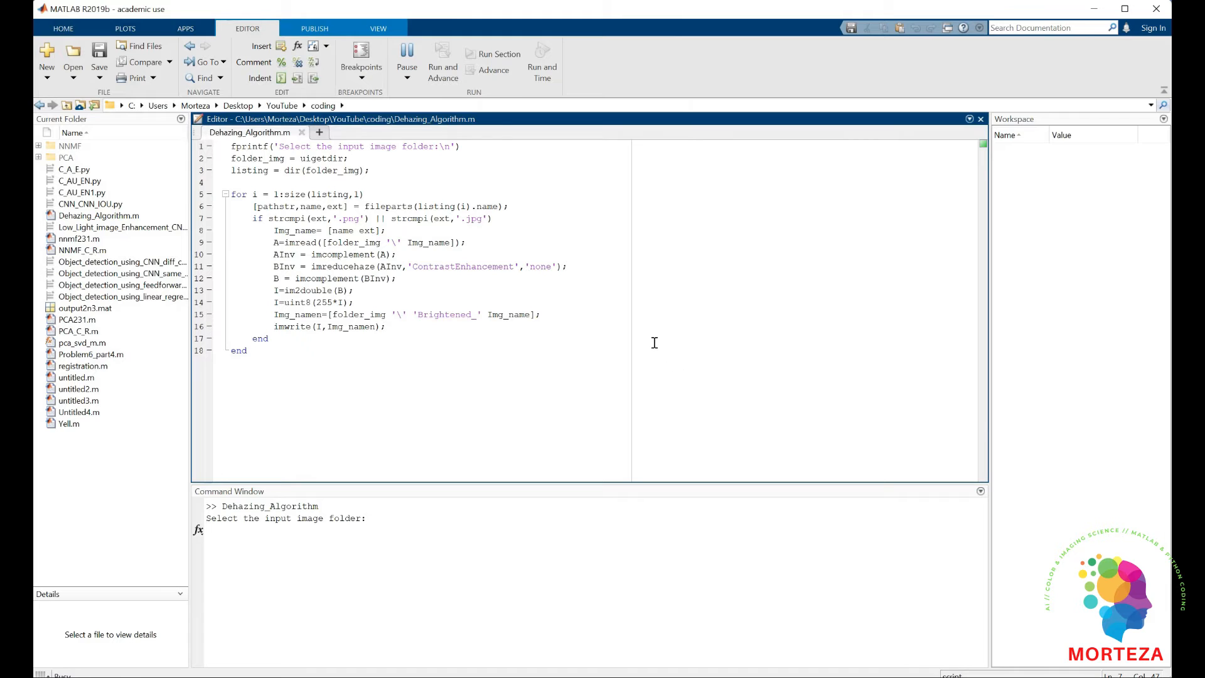
left_click(406, 61)
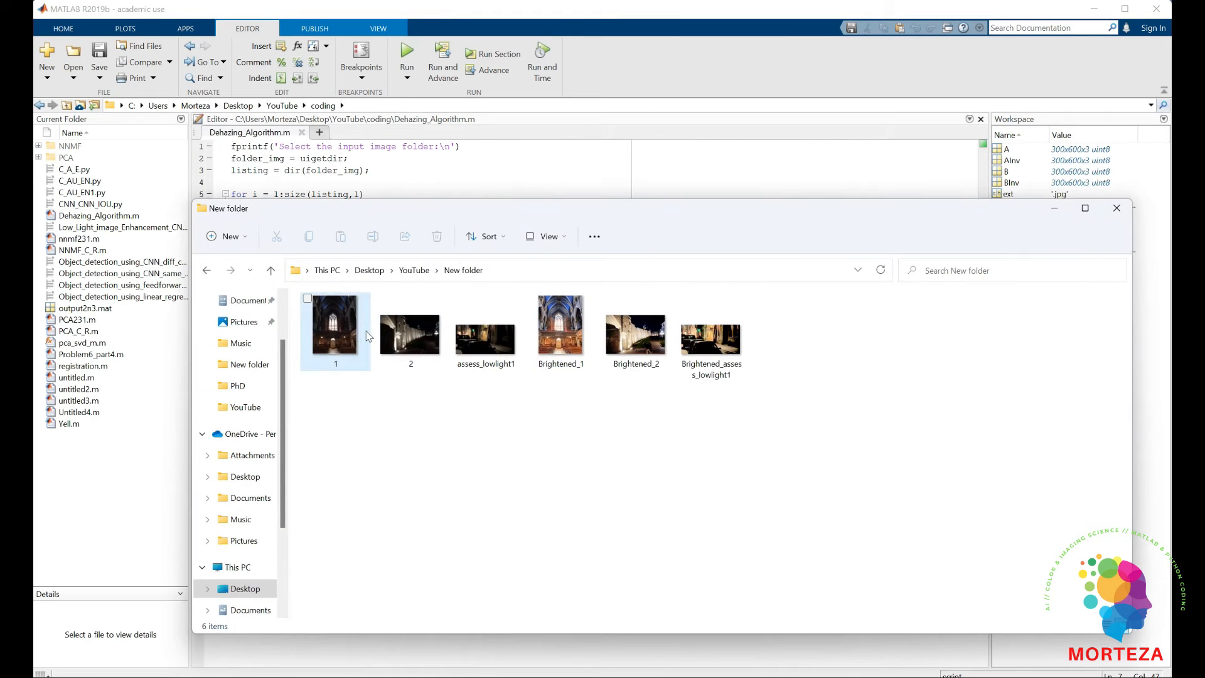
mouse_move(334, 339)
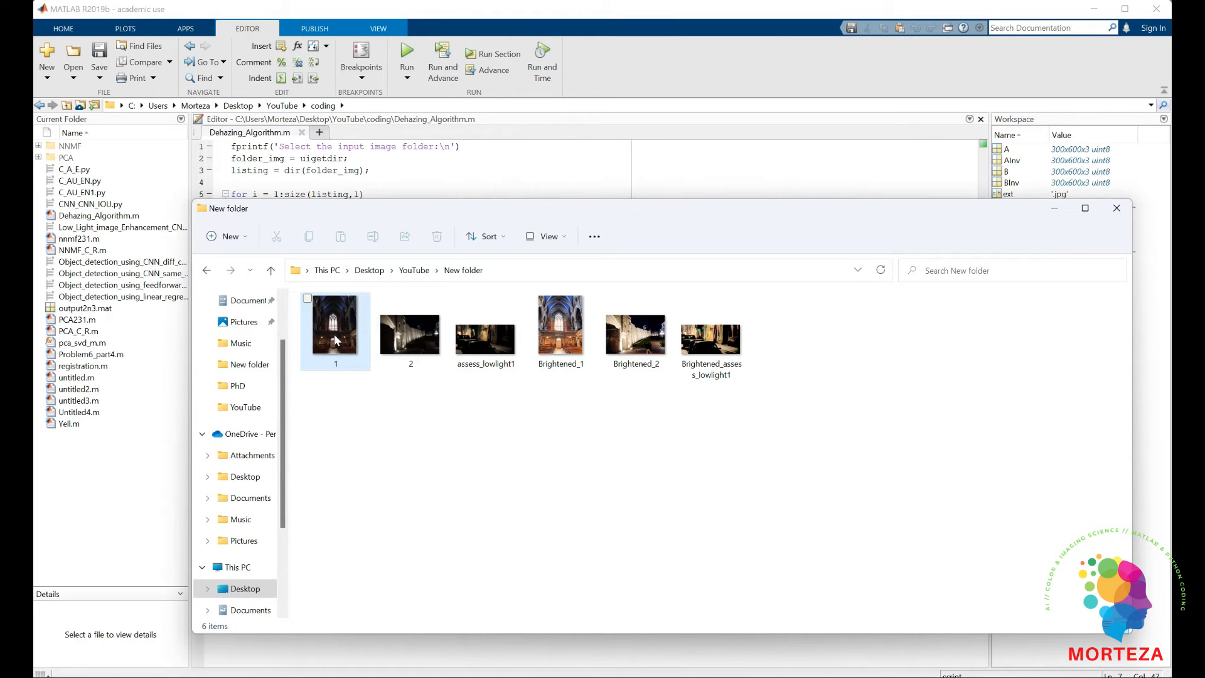
mouse_move(362, 322)
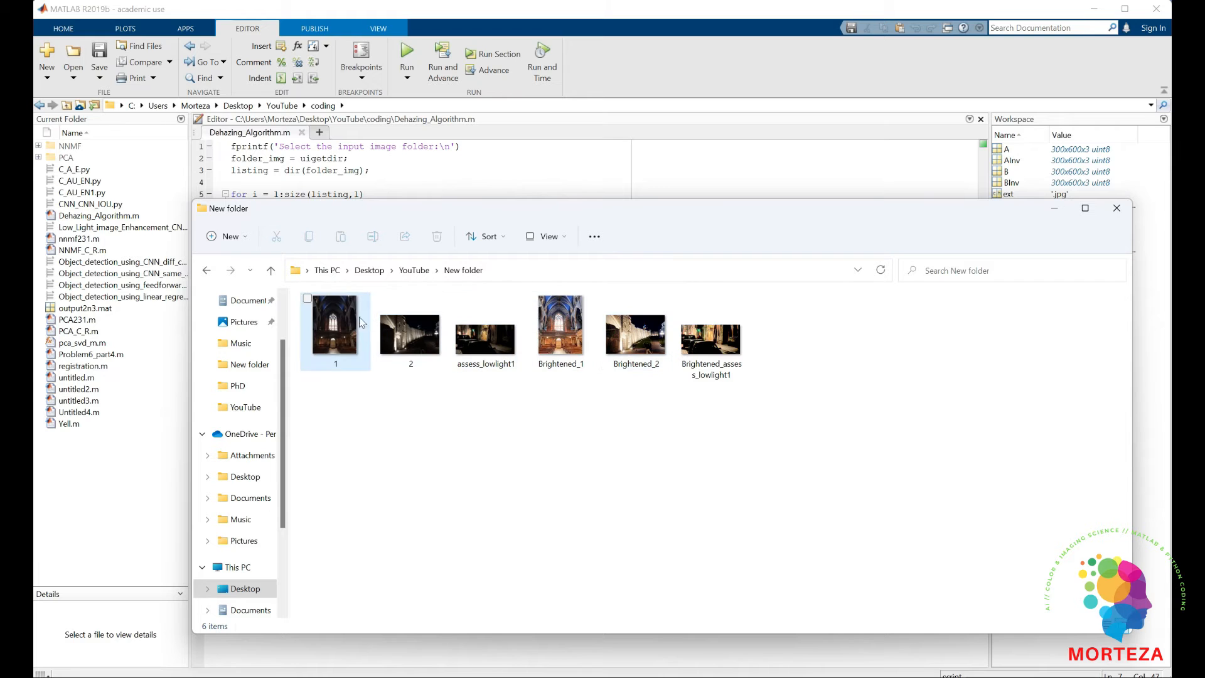
Step: Open original image 1 and its Brightened_1 copy in Photos
double_click(335, 324)
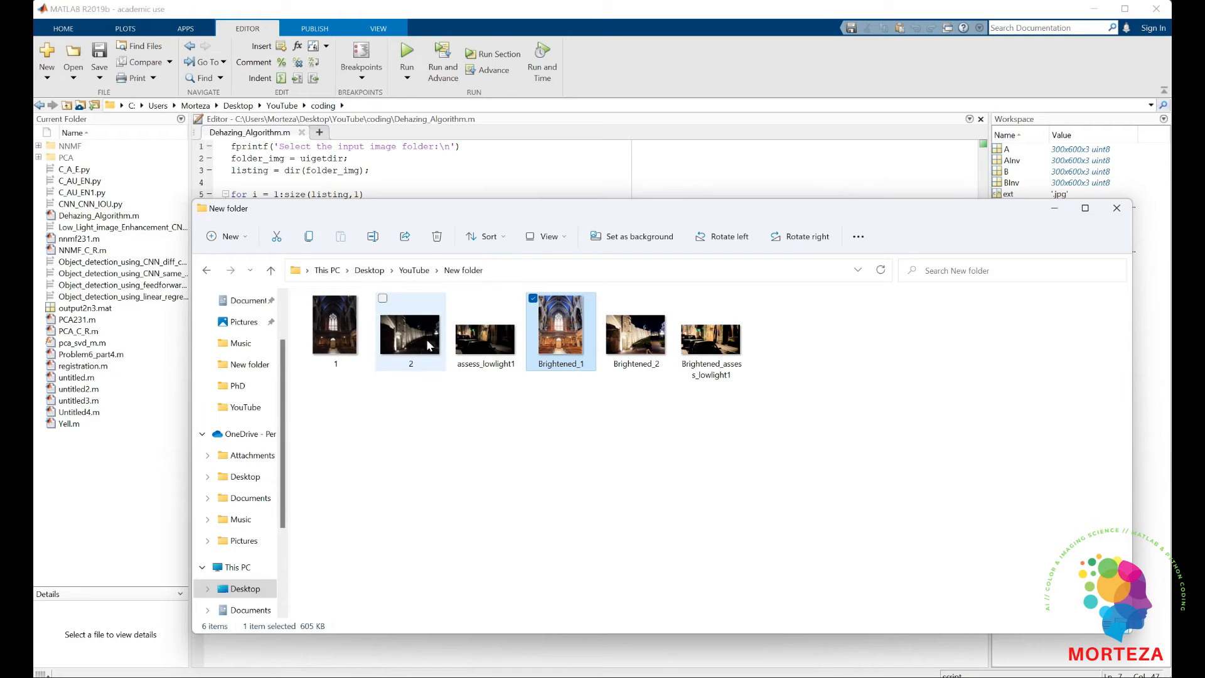
left_click(411, 322)
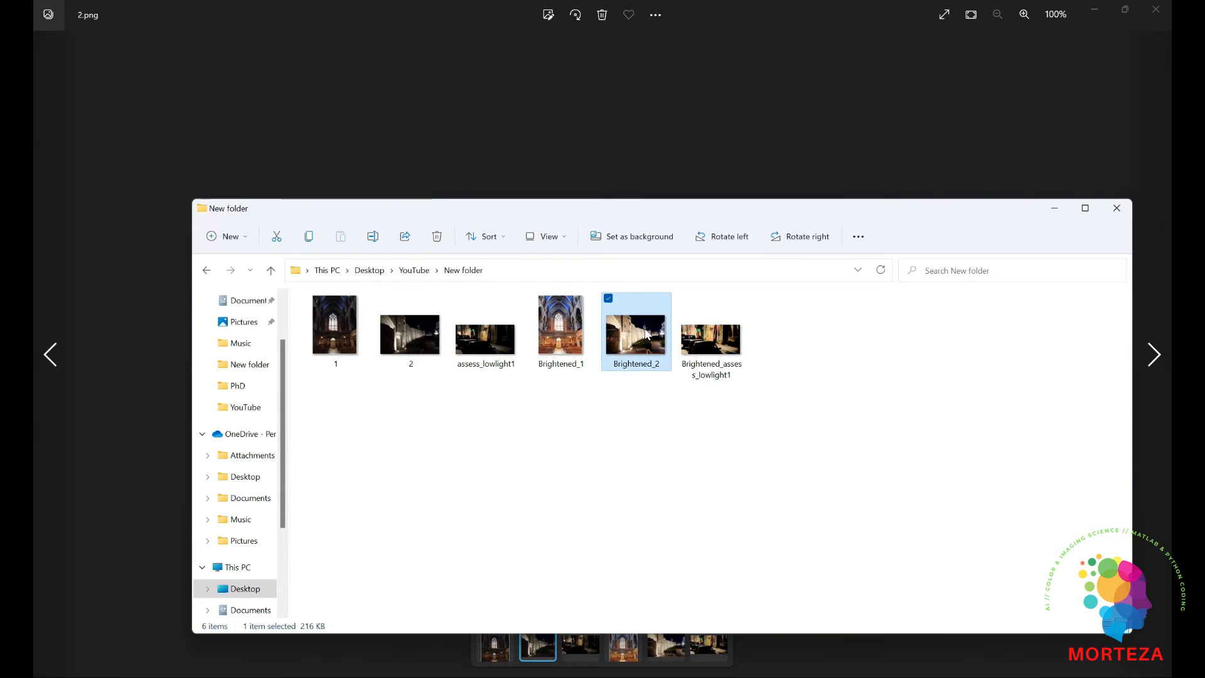
Step: Open Brightened_2 and the brightened street scene, then compare it with the dark original
double_click(635, 324)
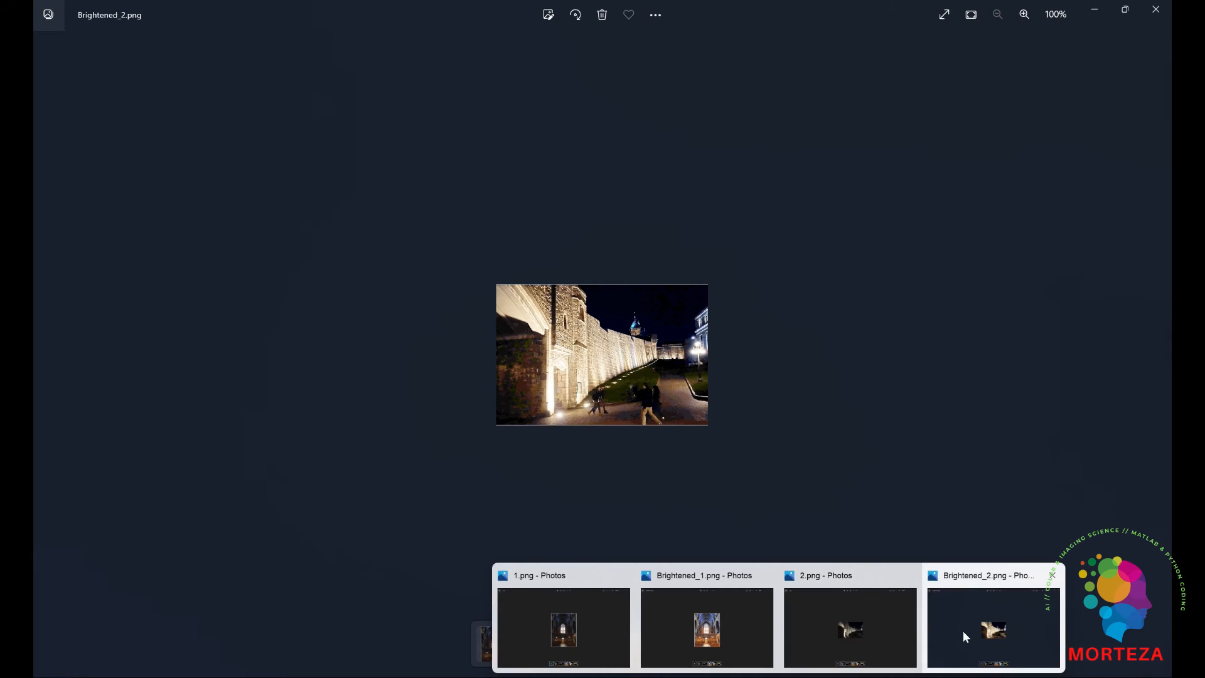
mouse_move(984, 636)
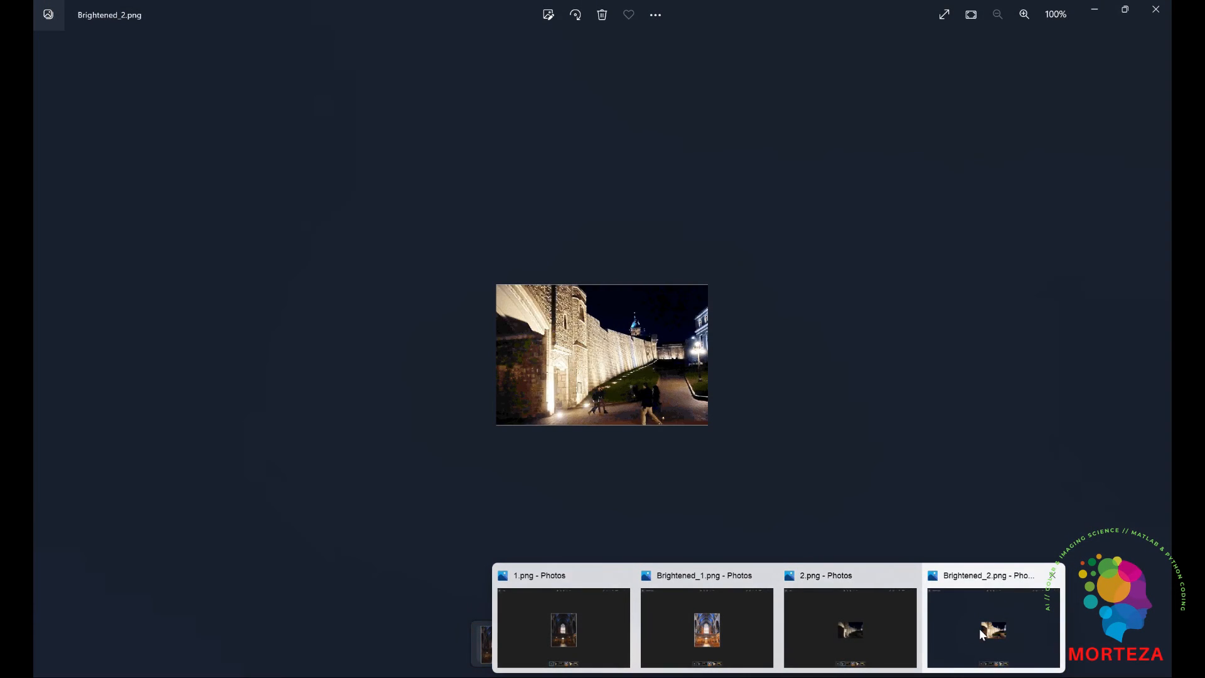
mouse_move(957, 636)
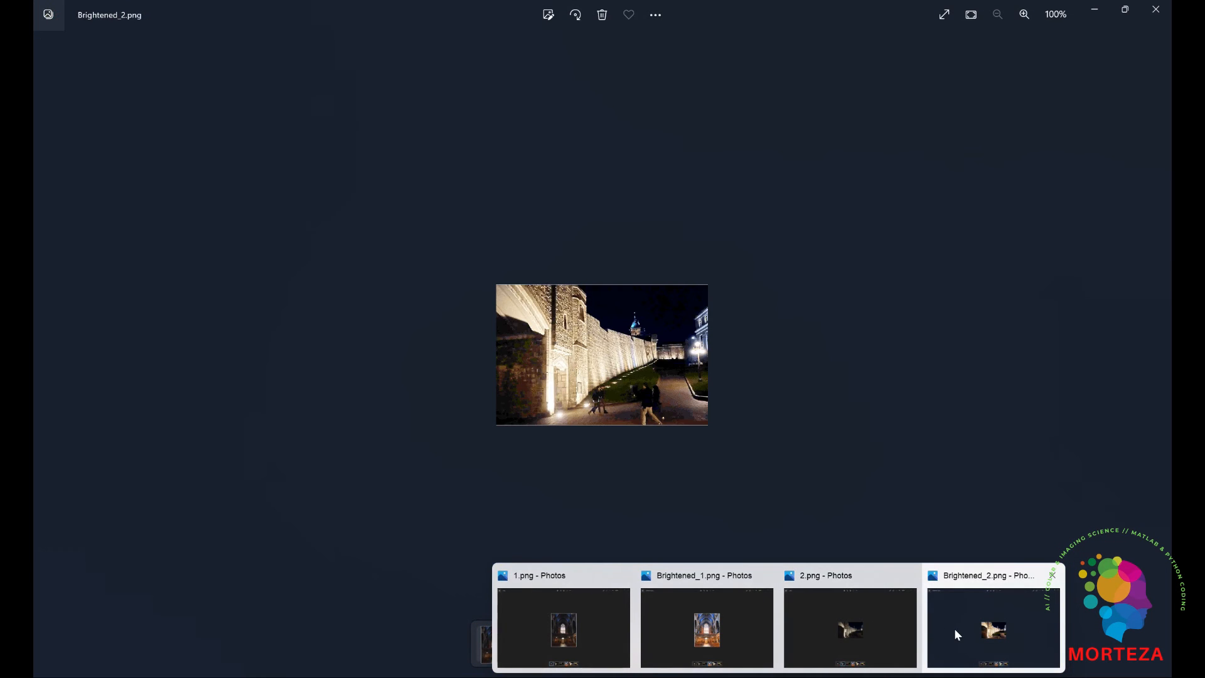
mouse_move(946, 637)
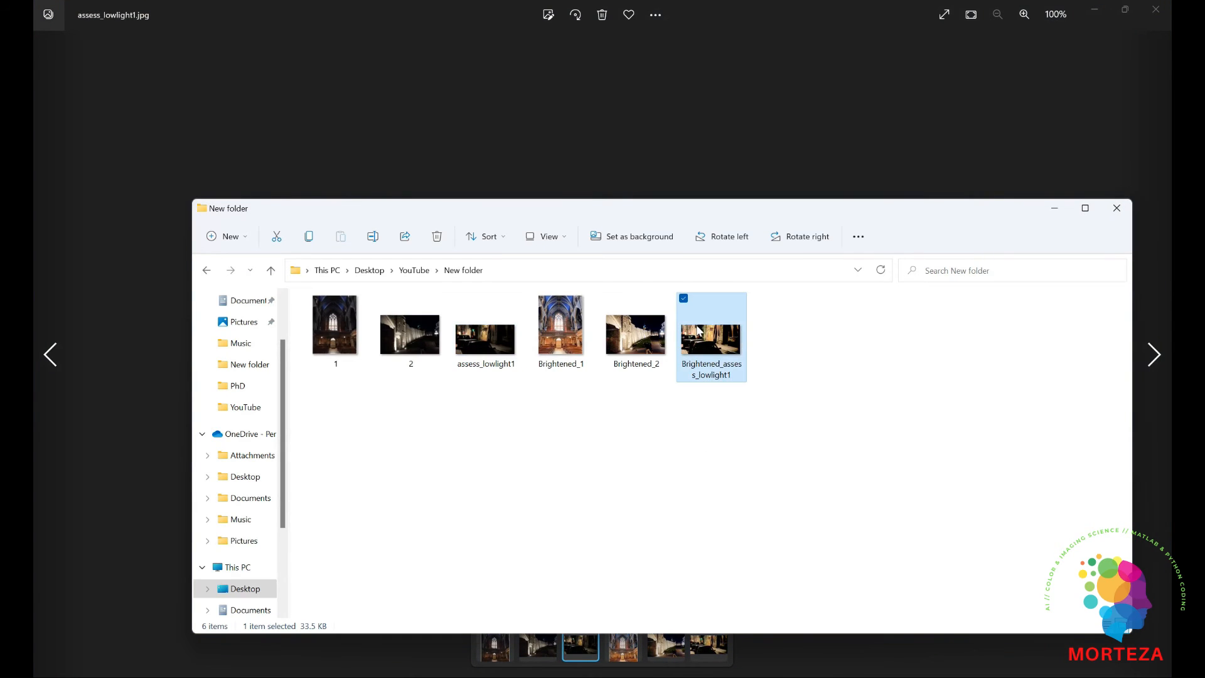
double_click(709, 325)
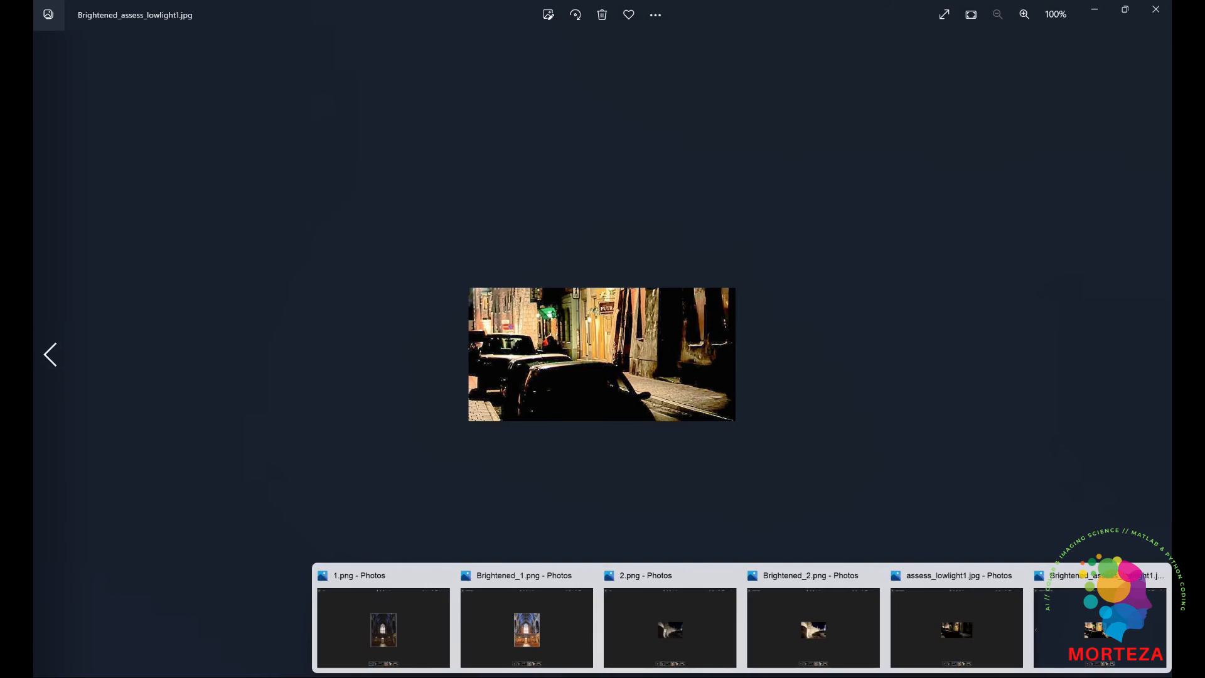
left_click(955, 627)
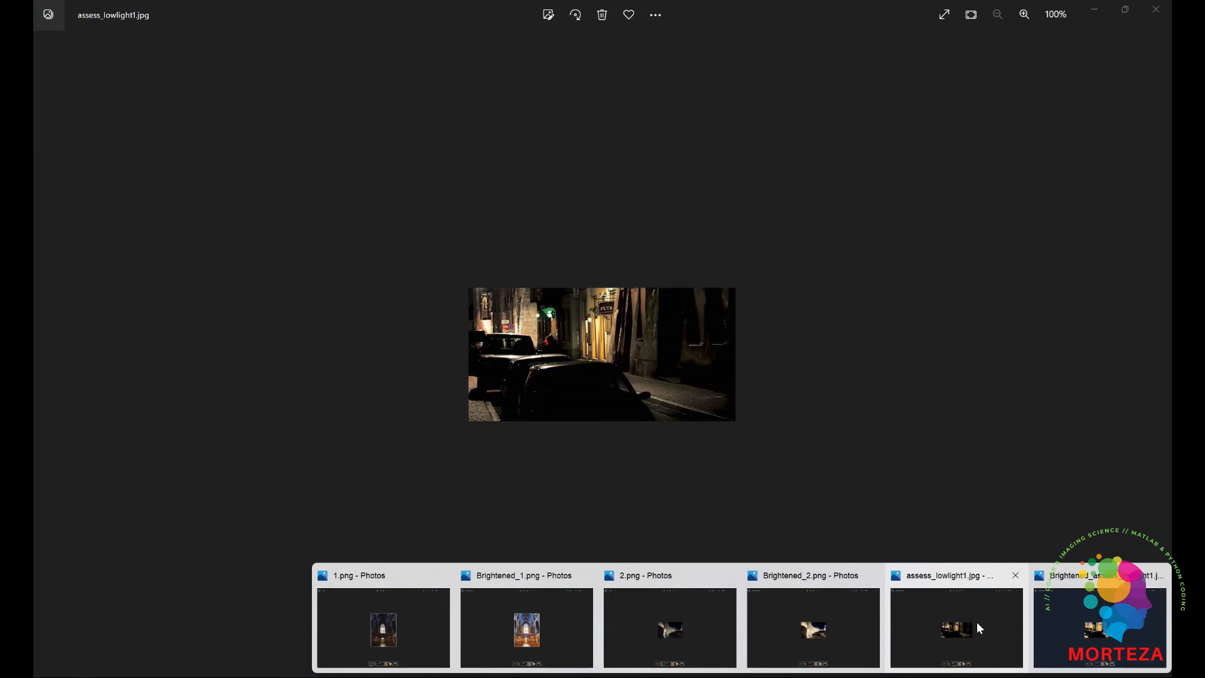
left_click(1099, 627)
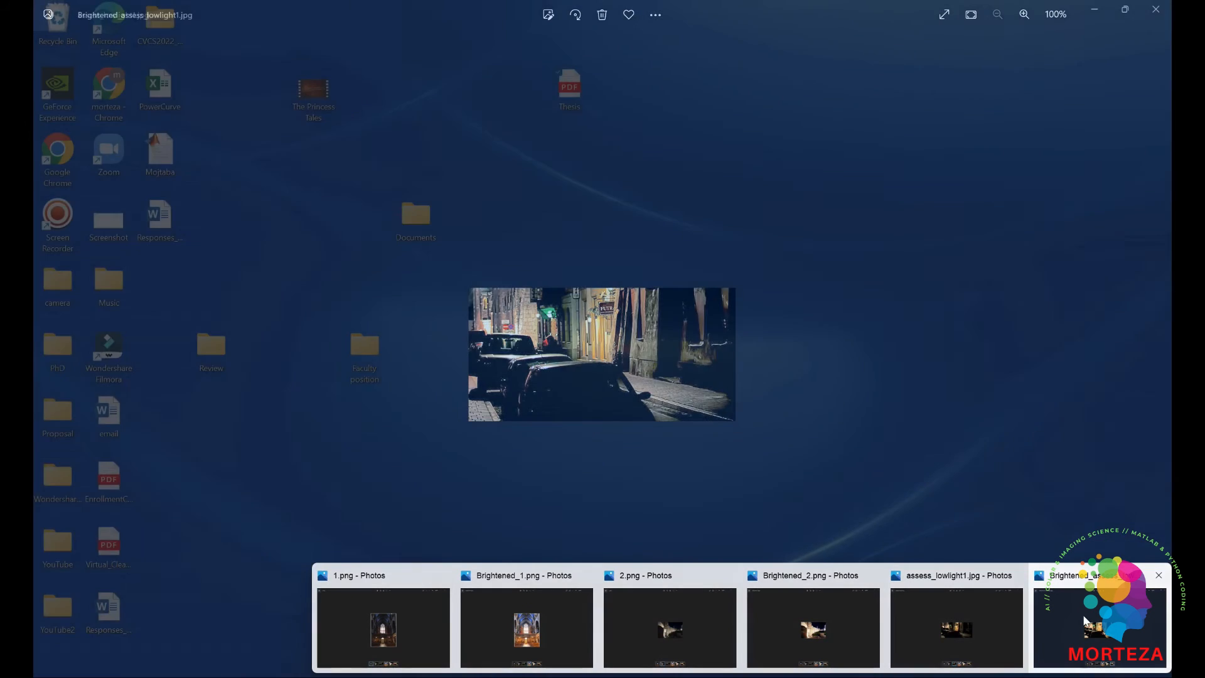
Step: Toggle between the dark and brightened street scene, ending on the brightened one
left_click(1099, 616)
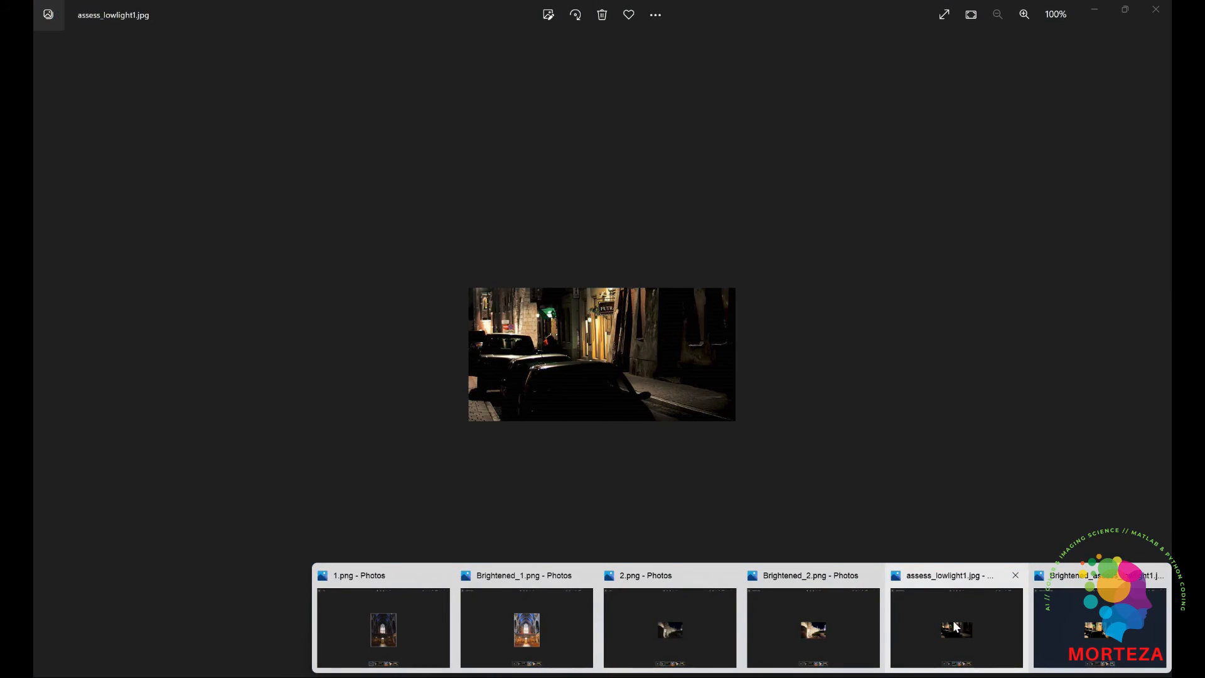
left_click(1099, 616)
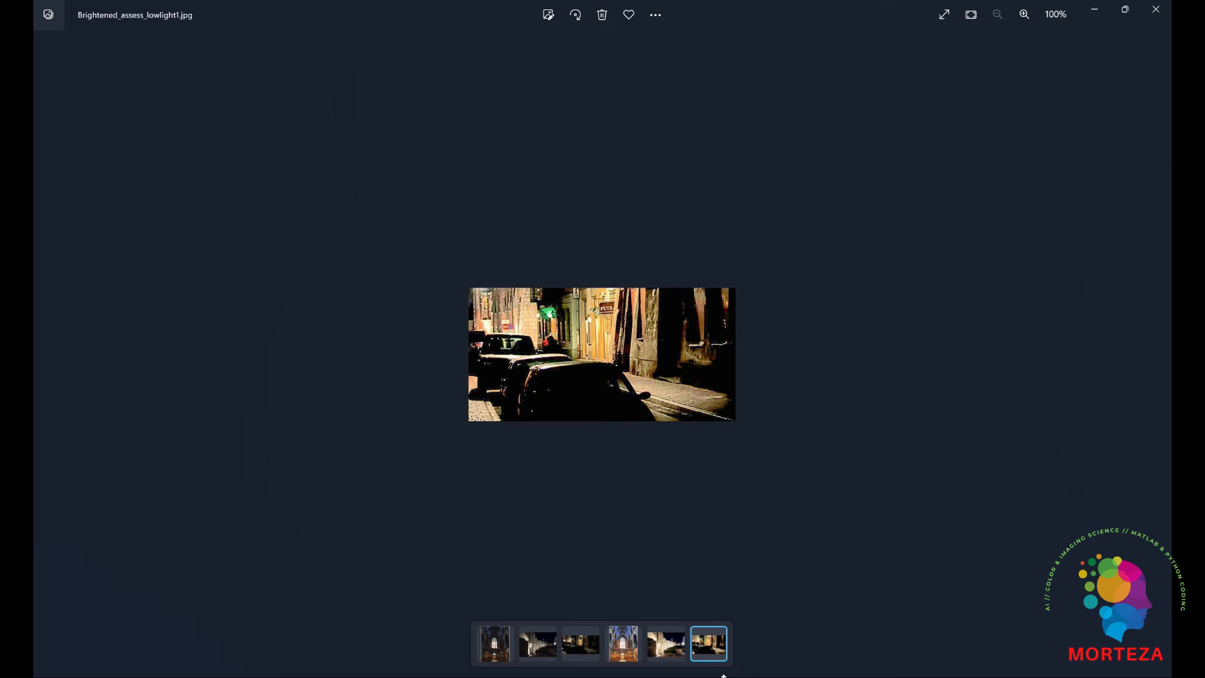
left_click(580, 643)
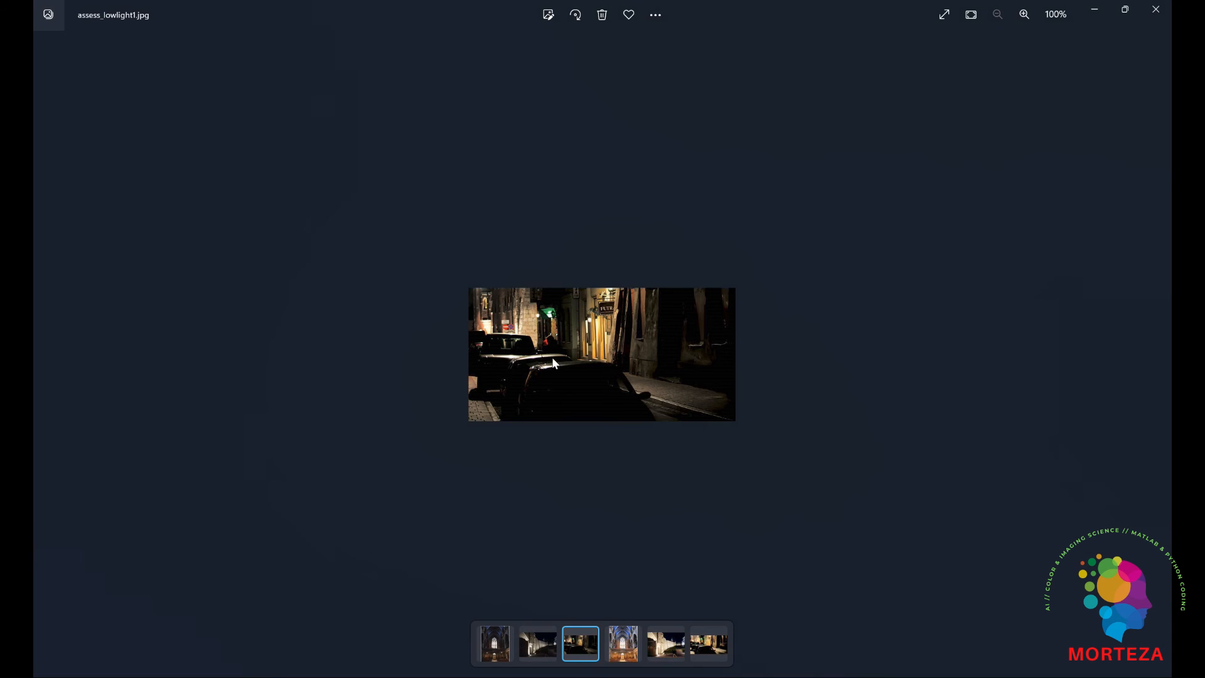
mouse_move(761, 193)
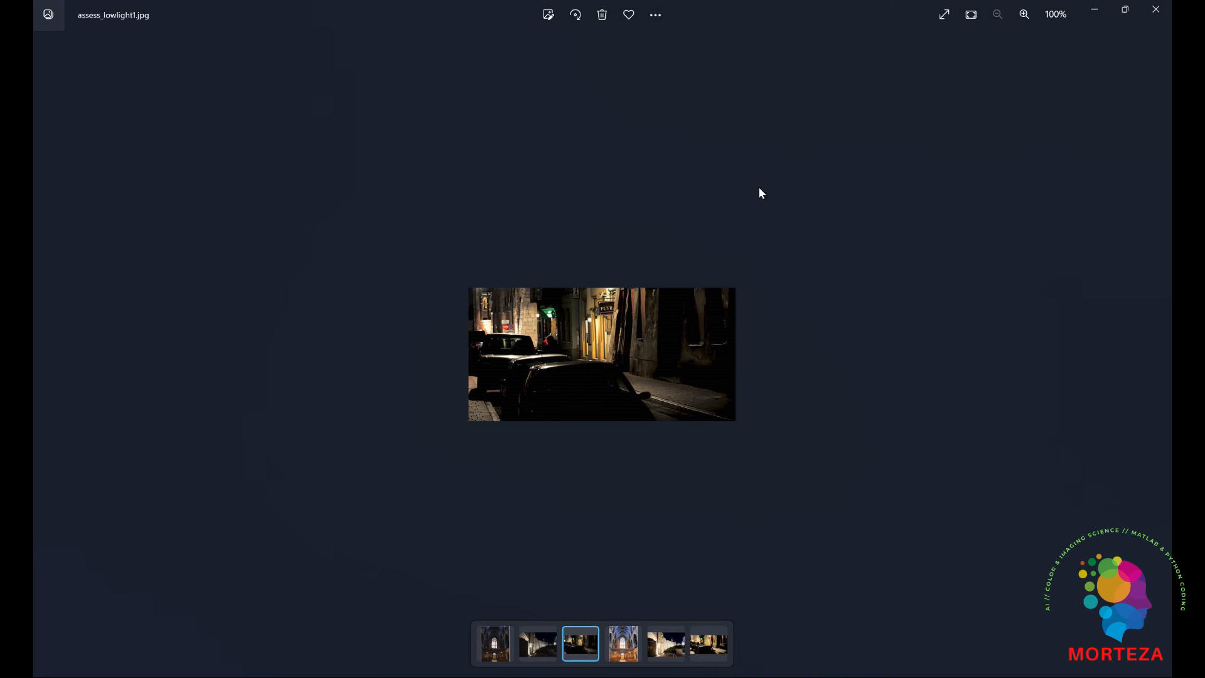
left_click(708, 644)
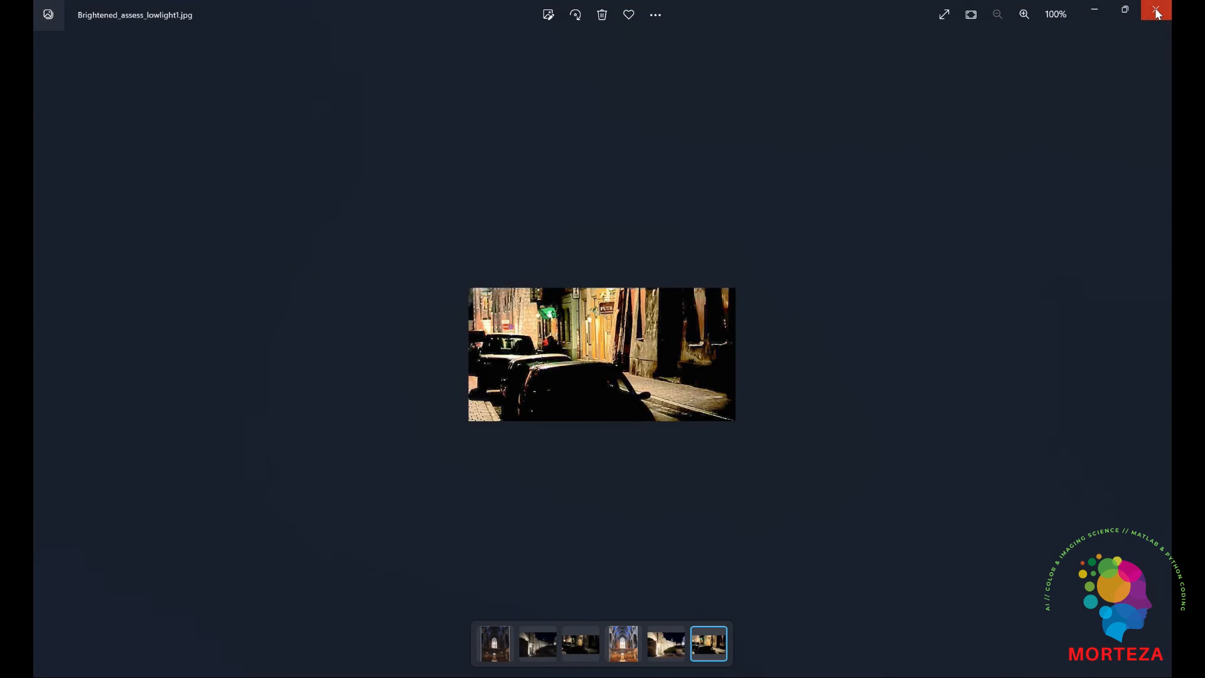
Step: Close the Photos viewer to return to the dehazing script in MATLAB
left_click(1156, 10)
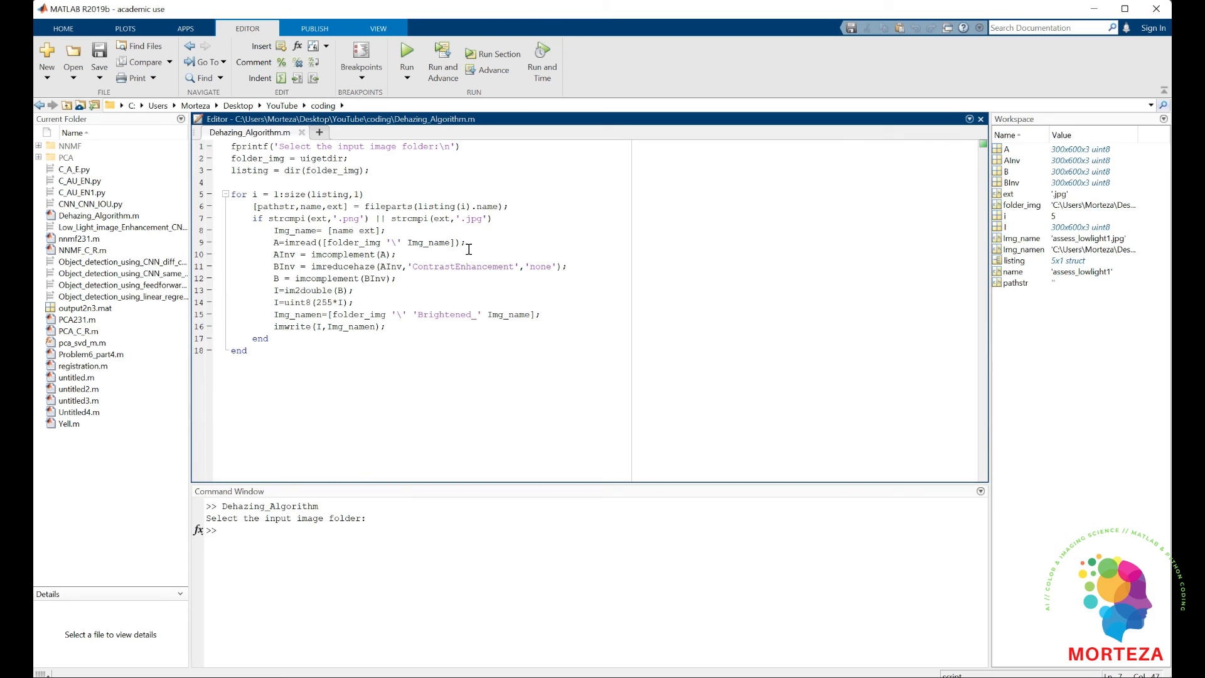
mouse_move(399, 270)
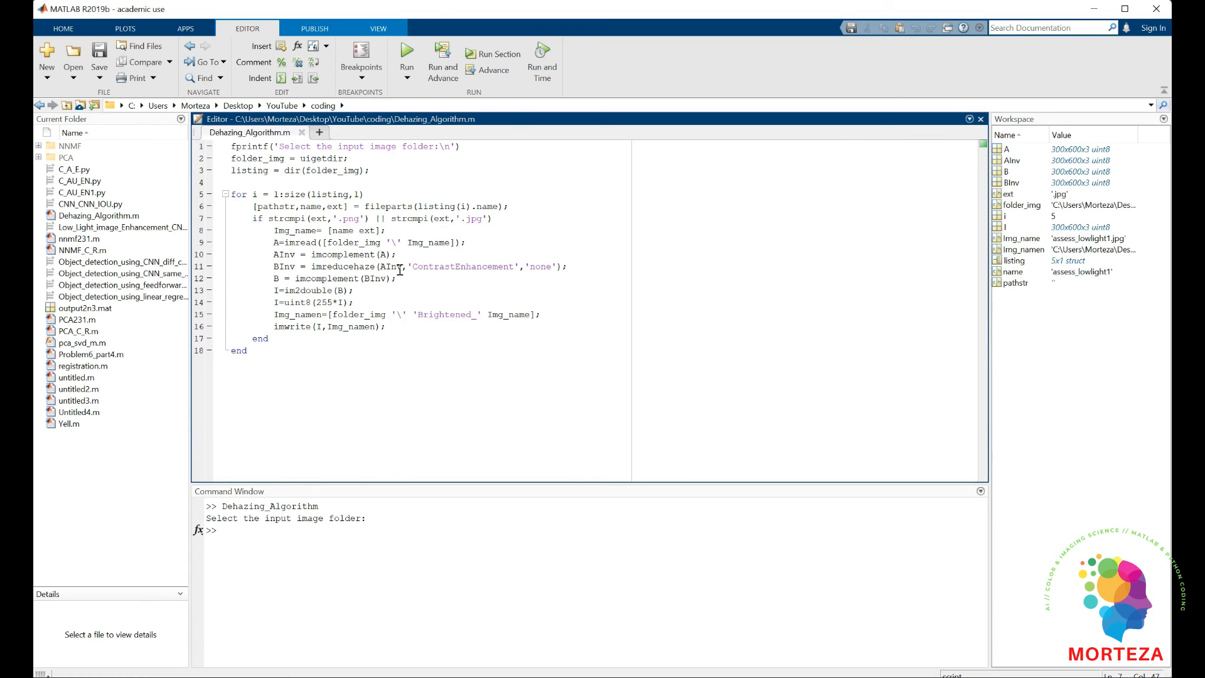
mouse_move(473, 280)
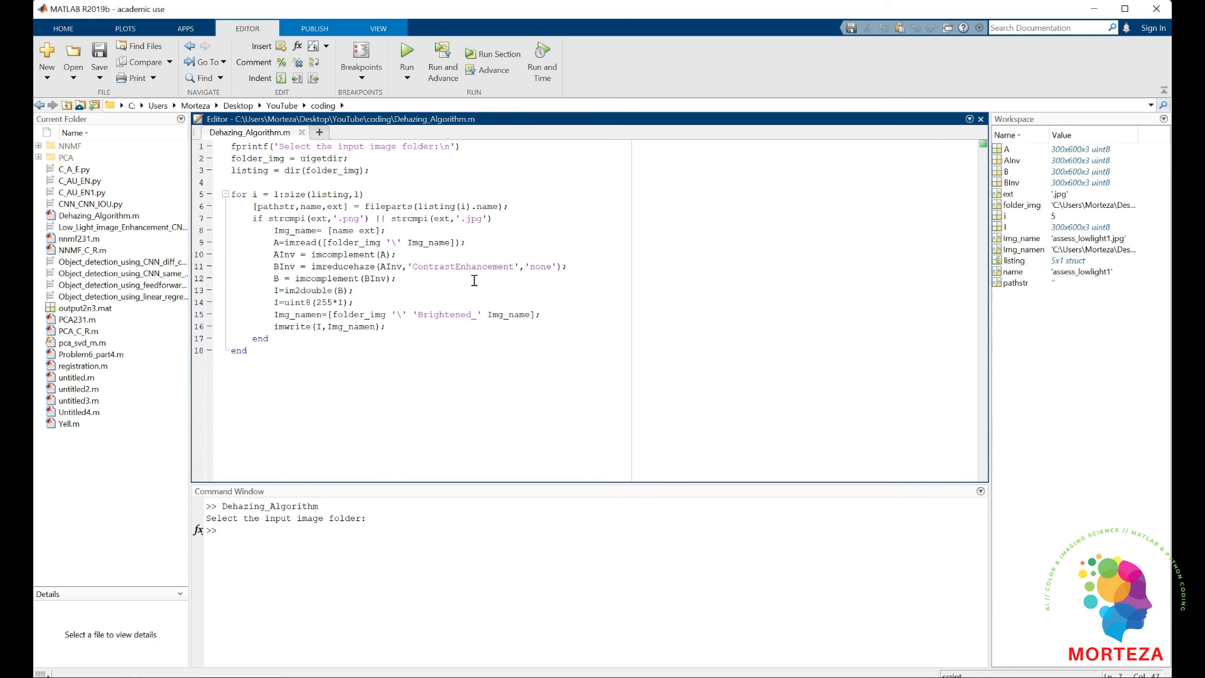